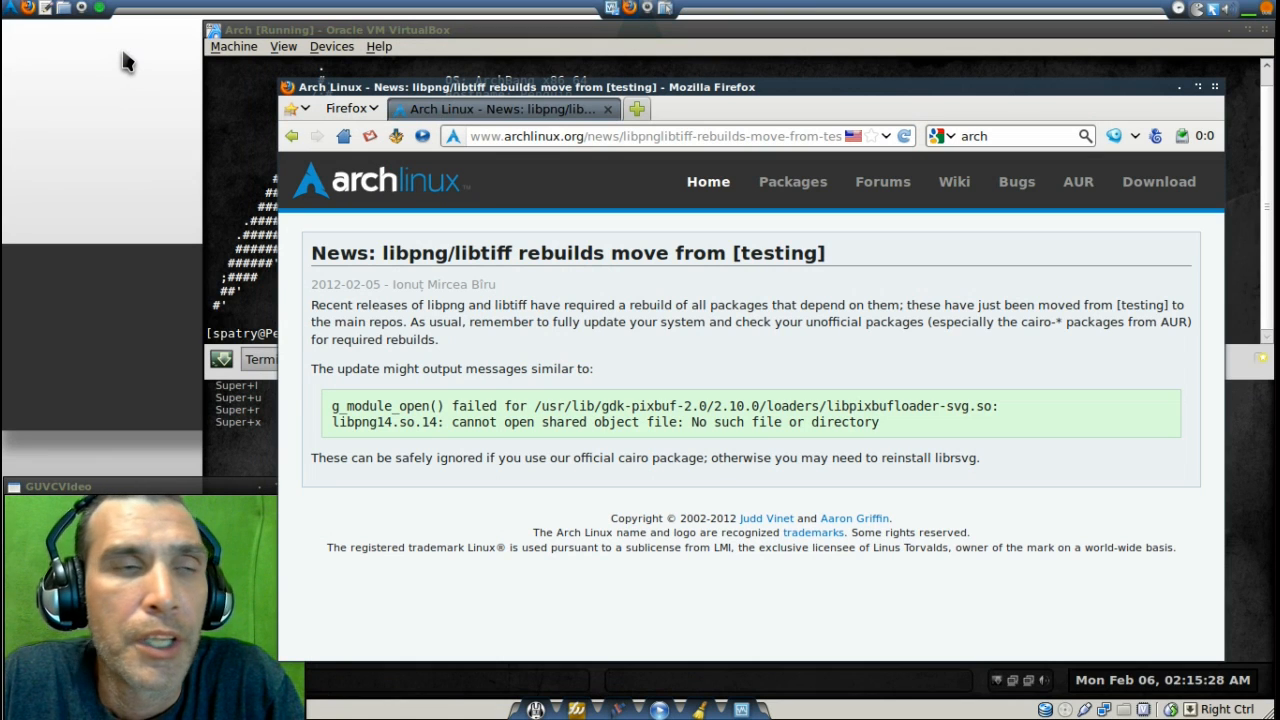
mouse_move(117, 72)
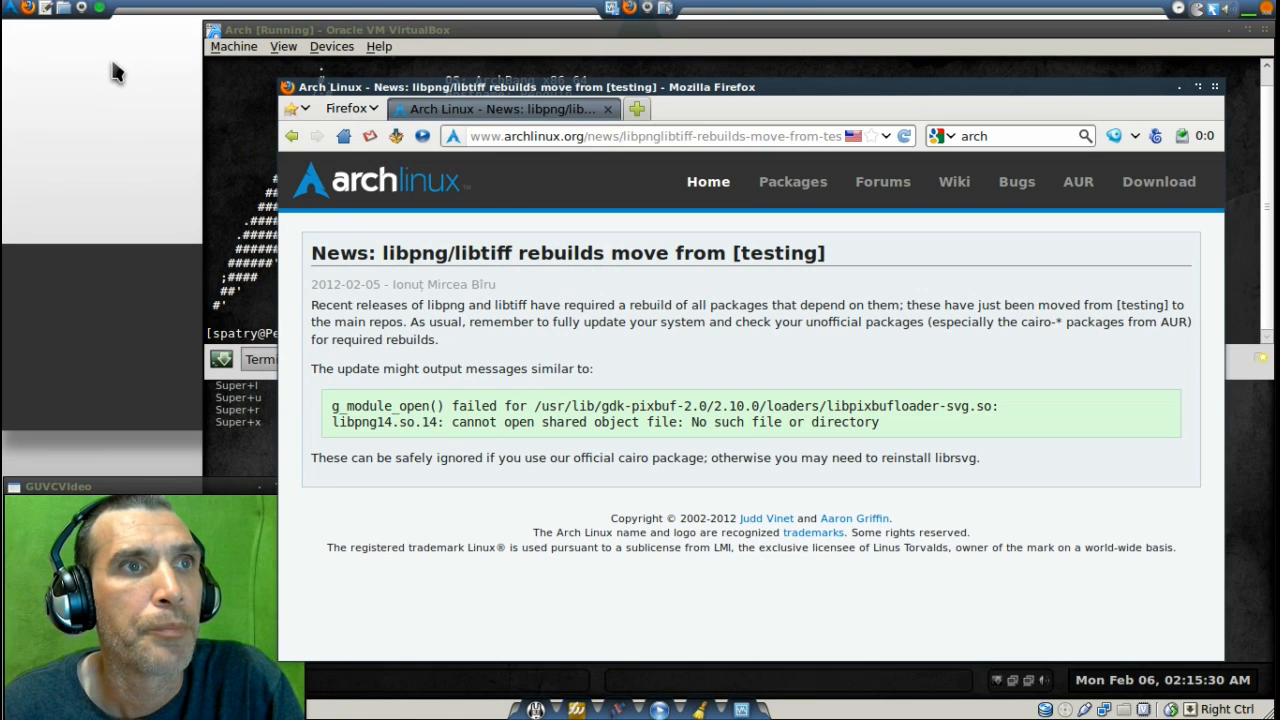
mouse_move(745, 345)
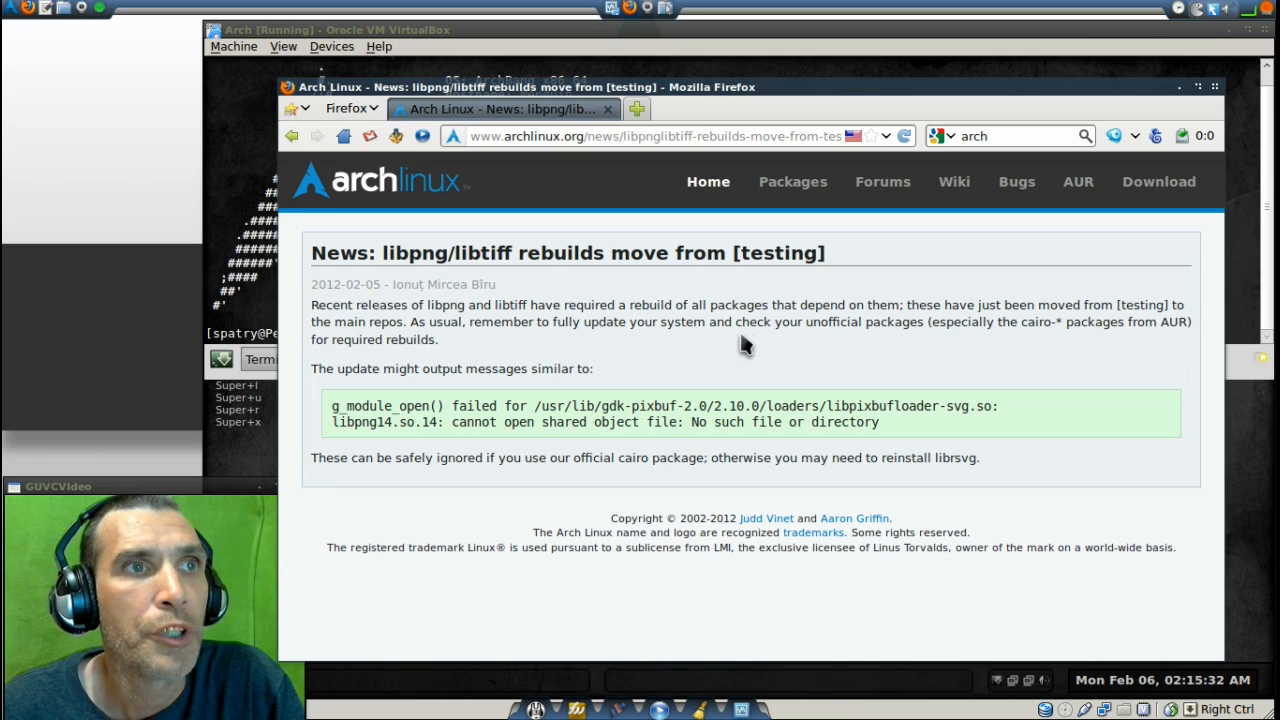
mouse_move(835, 343)
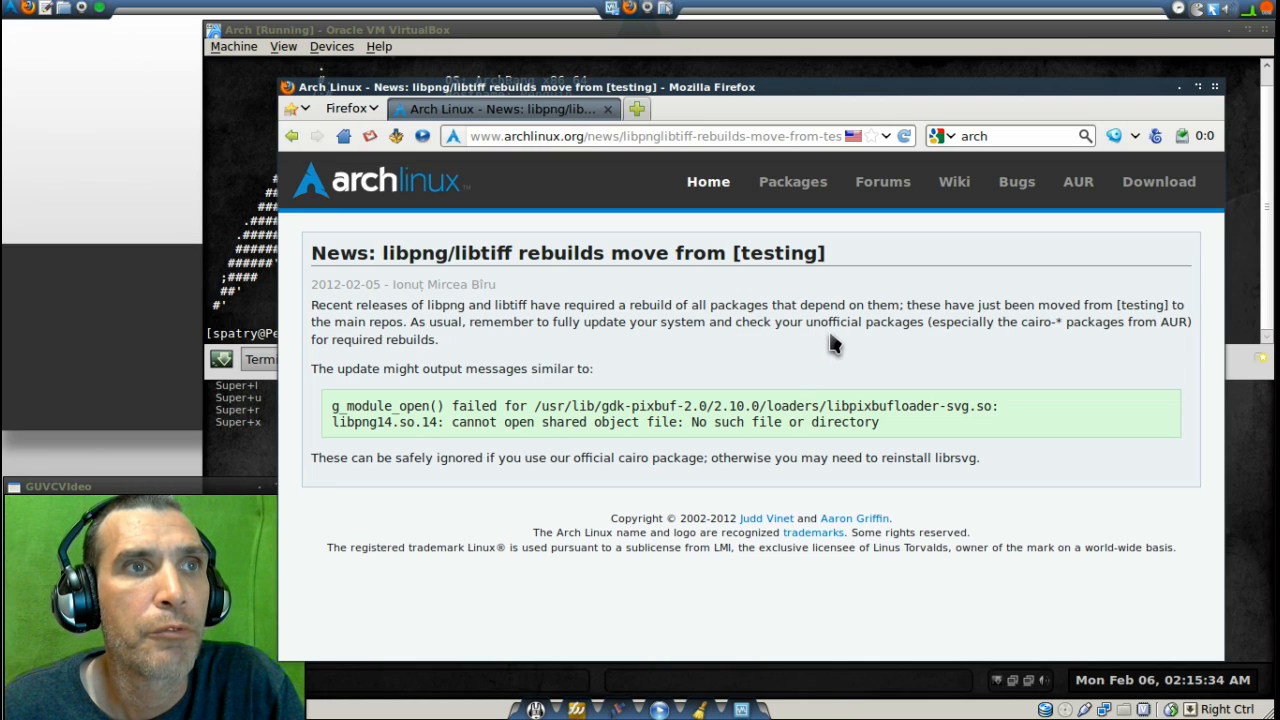
mouse_move(1025, 327)
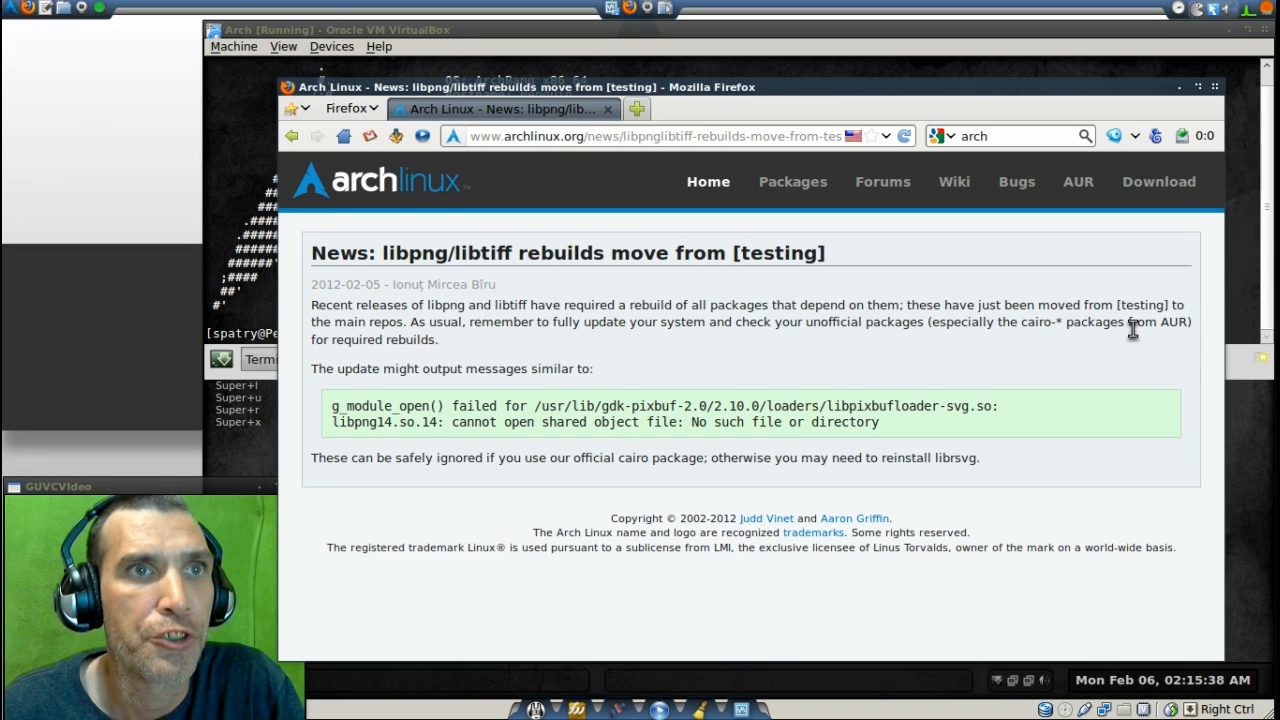
mouse_move(345, 360)
text(pacman -syu)
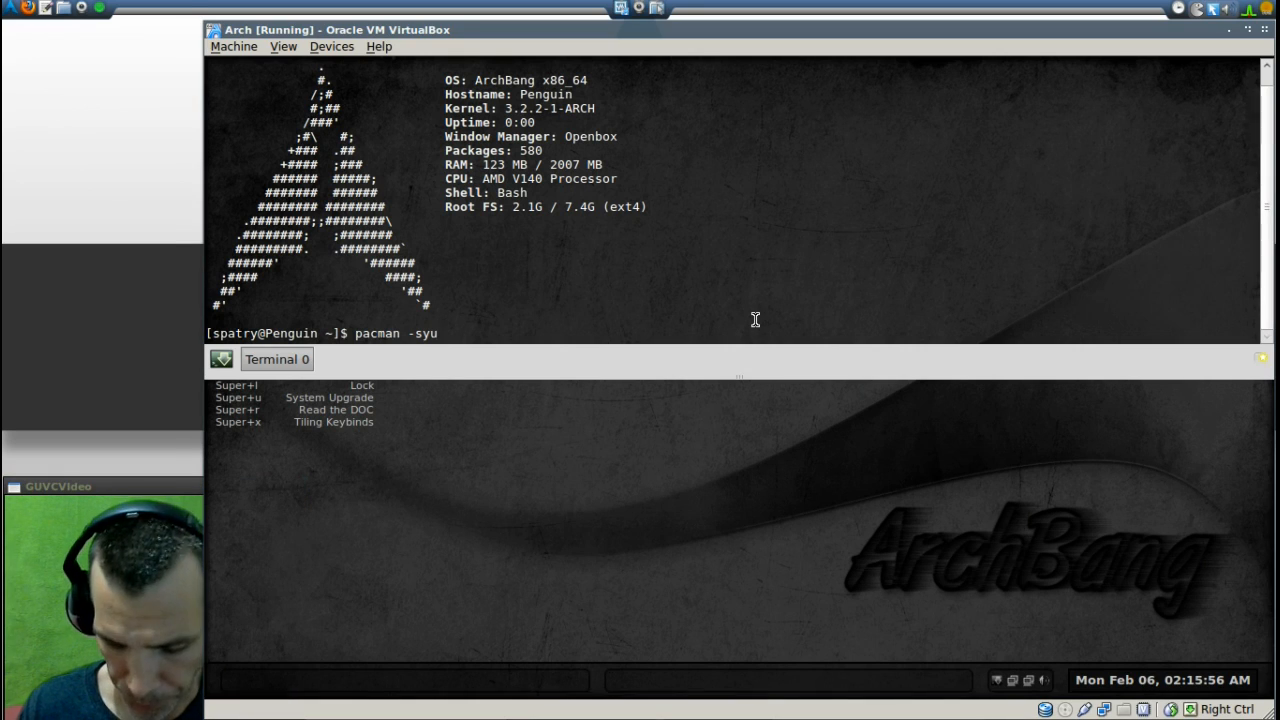
Step: Change the command to 'pacman -S cairo' and run it, hitting the root-permission error
key(BackSpace)
text(S)
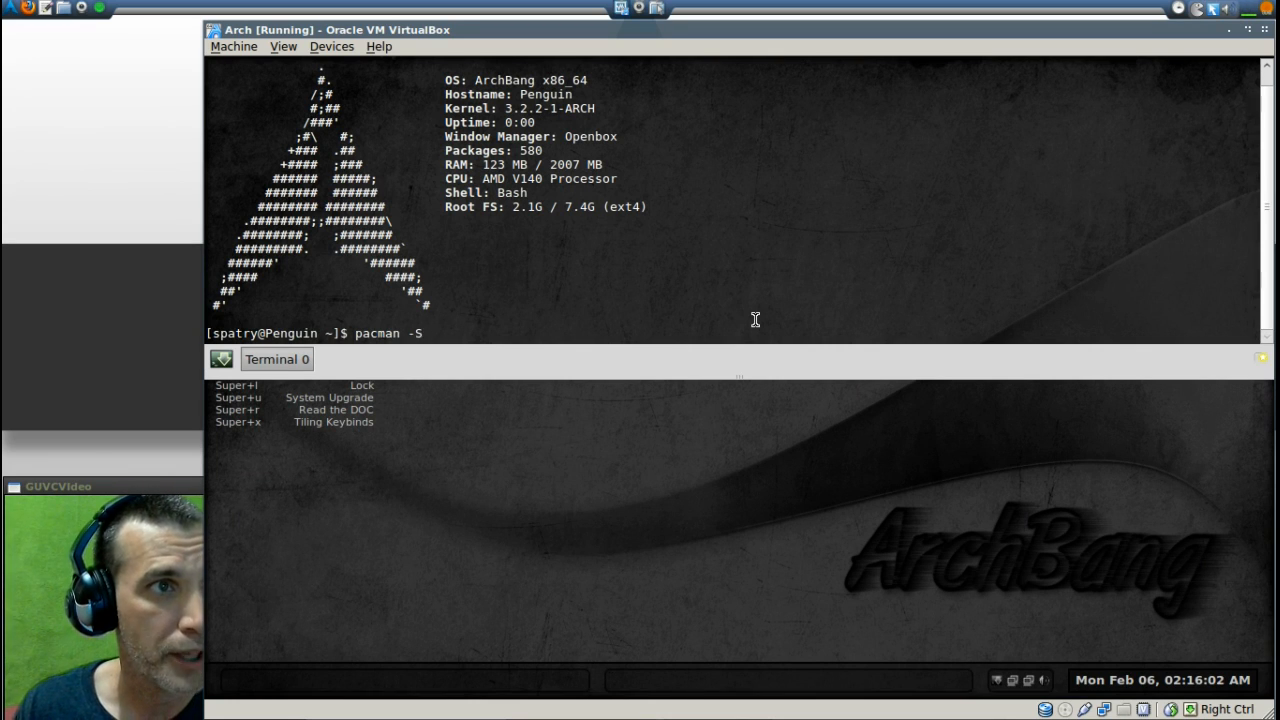
text(cairo)
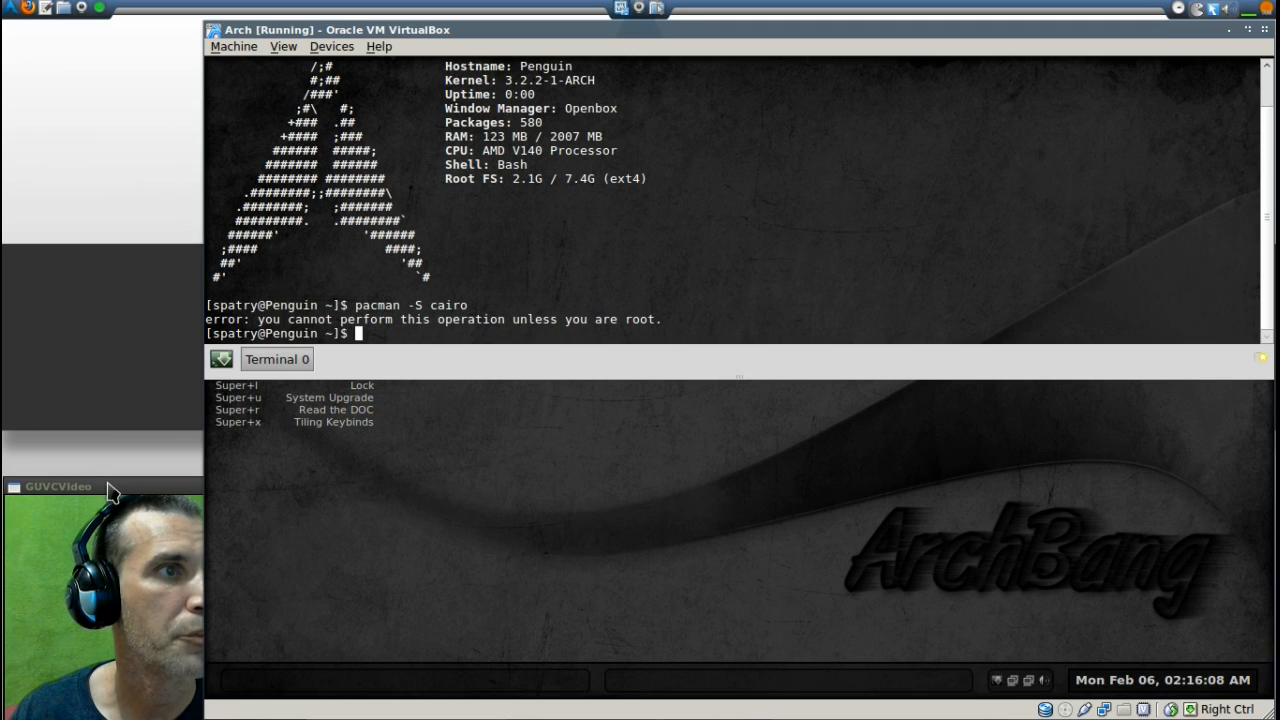
right_click(57, 486)
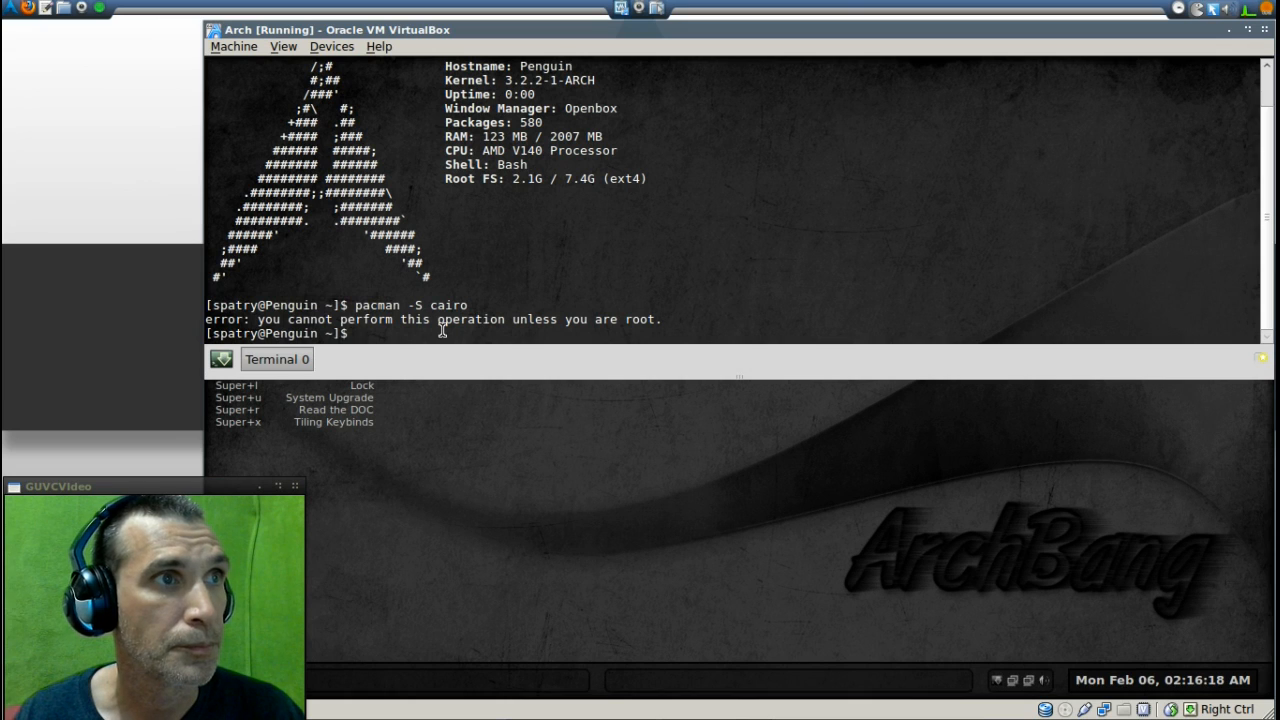
Step: Become root with 'sudo su' and request 'pacman -S cairo' again
text(sud)
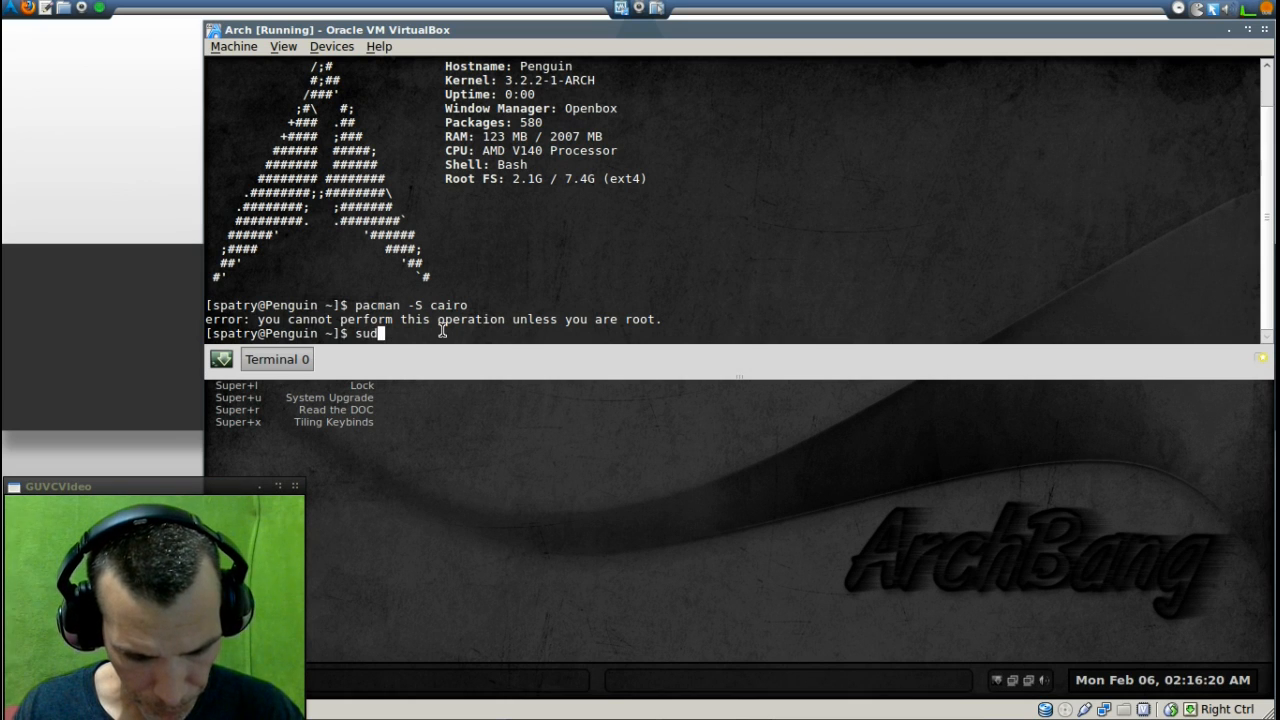
text(su)
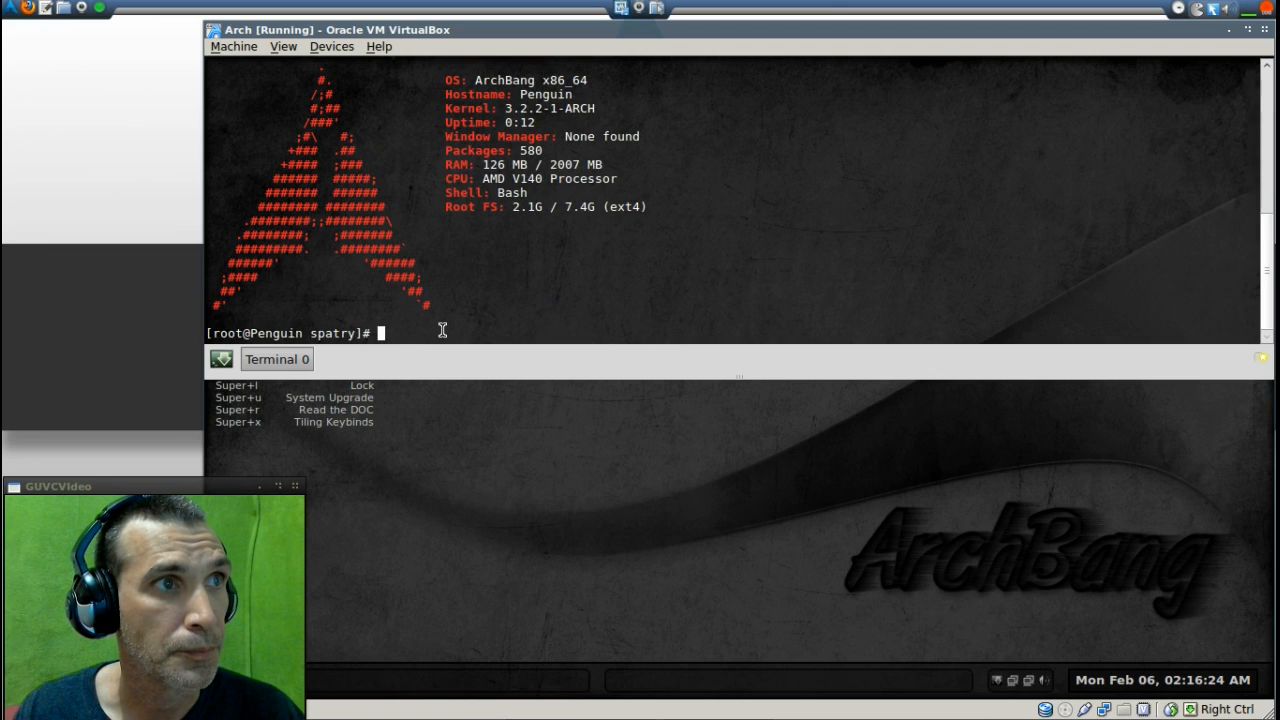
text(pac)
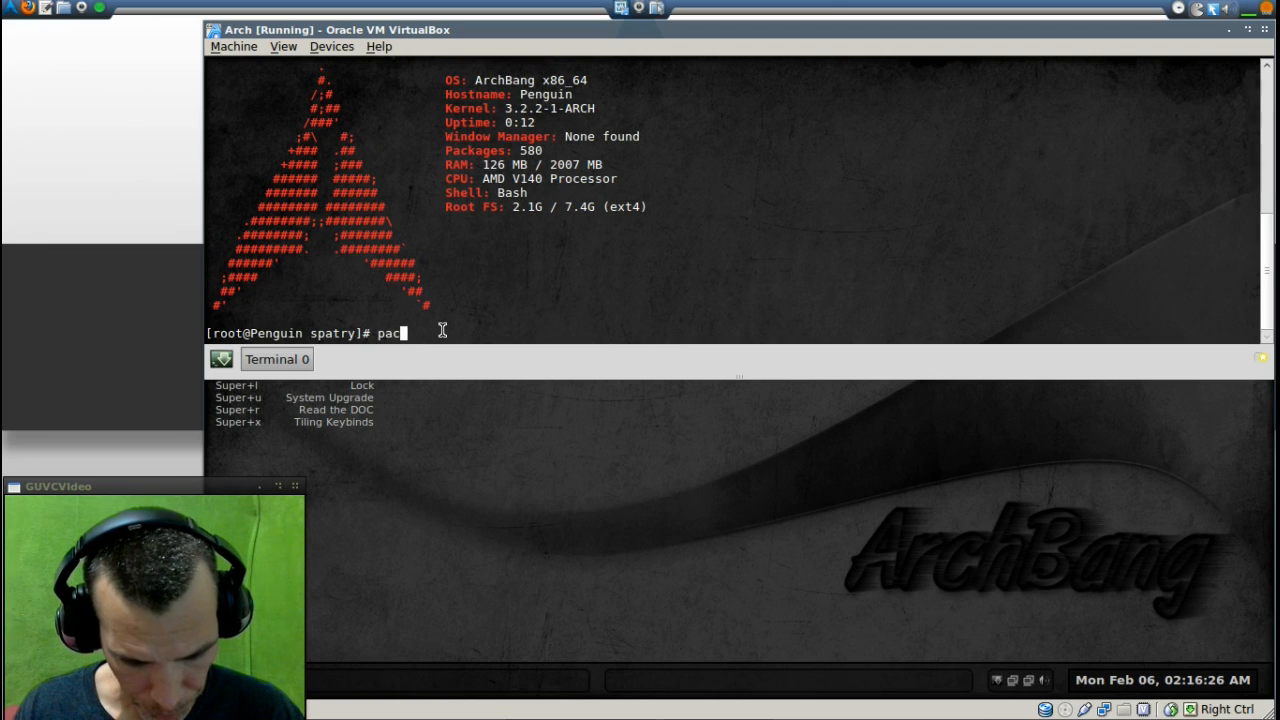
text(man -S cai)
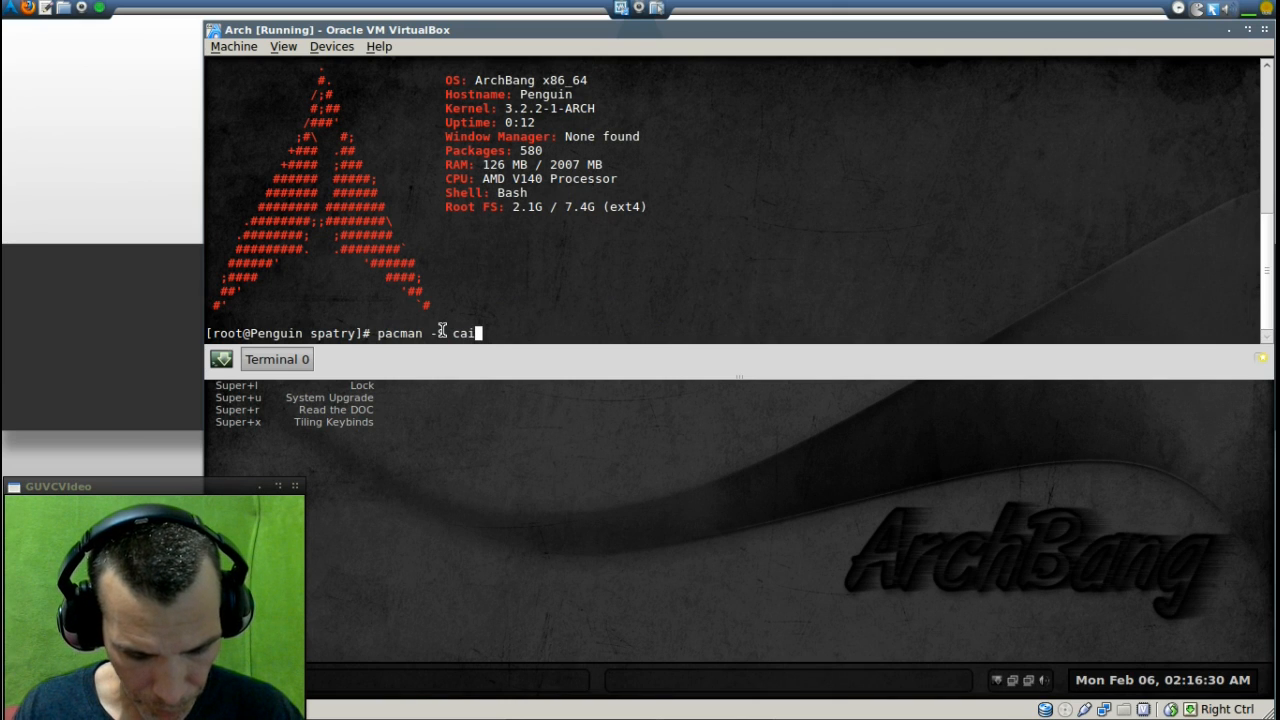
text(ro)
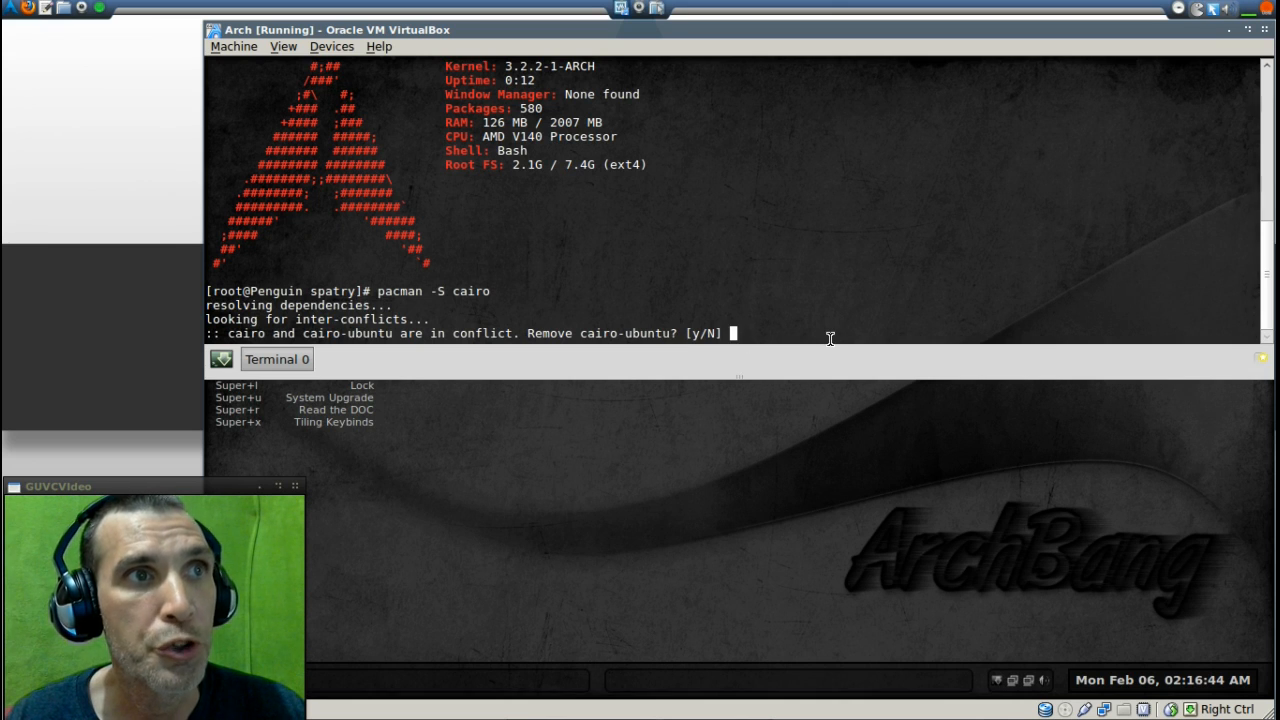
Step: Approve removing cairo-ubuntu and installing cairo 1.10.2-2
text(y)
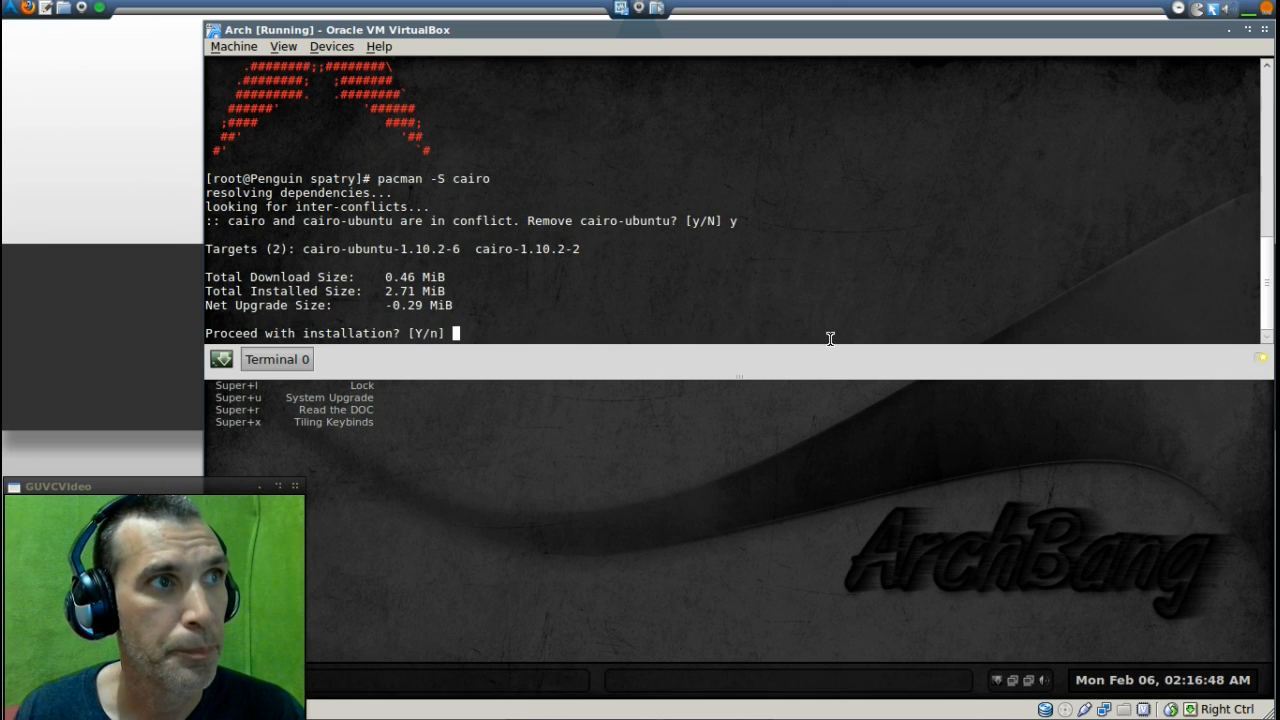
text(y)
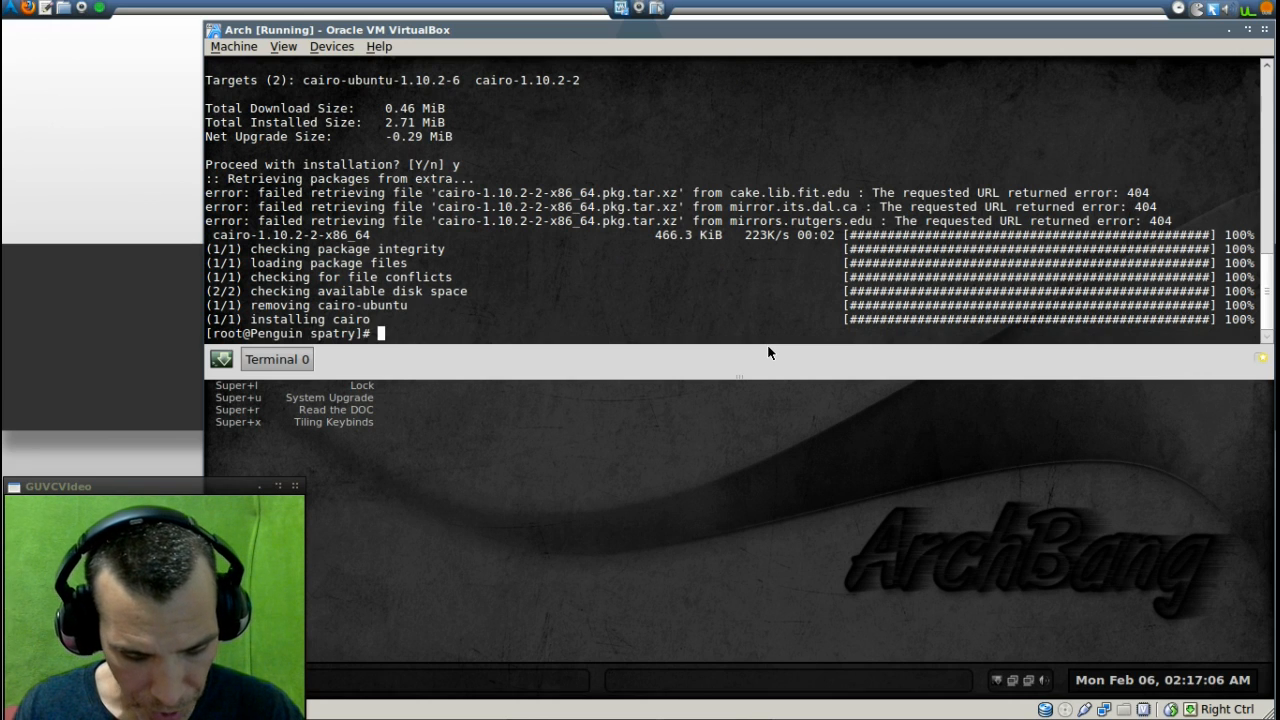
text(pa)
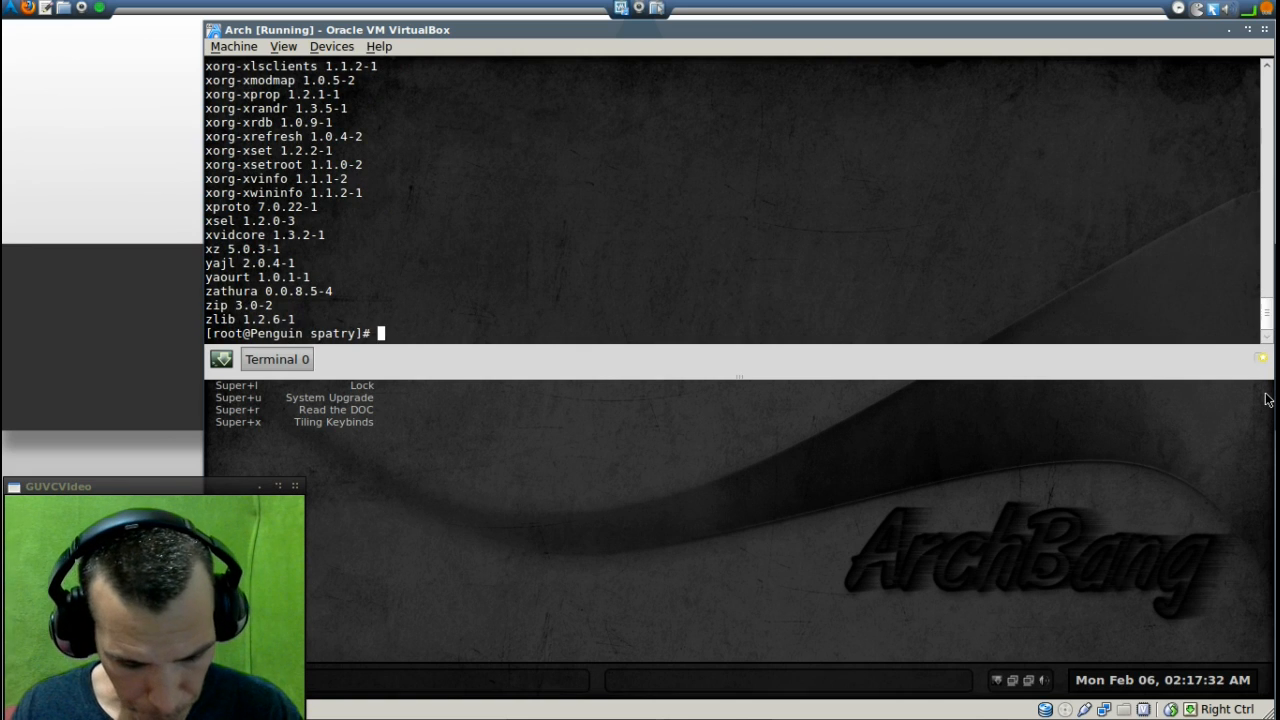
Step: Upgrade all 47 outdated packages with 'pacman -Syu', then run 'sudo reboot'
text(pacman)
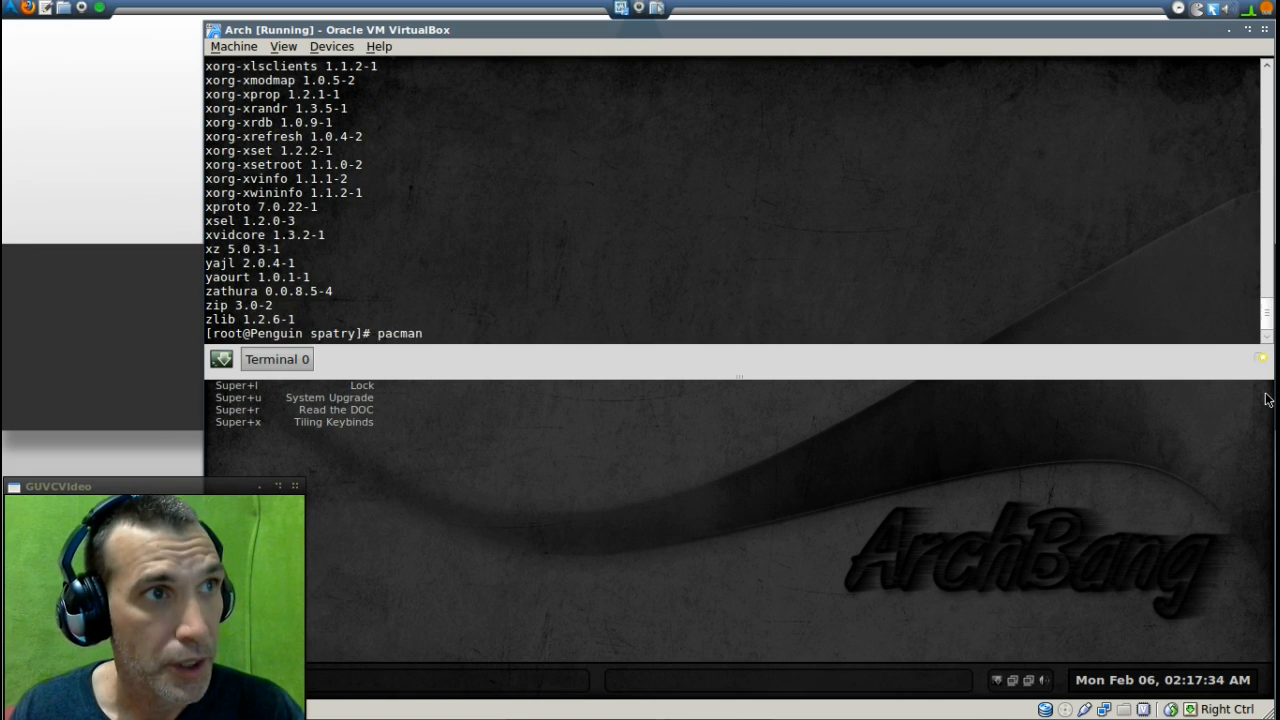
text(-)
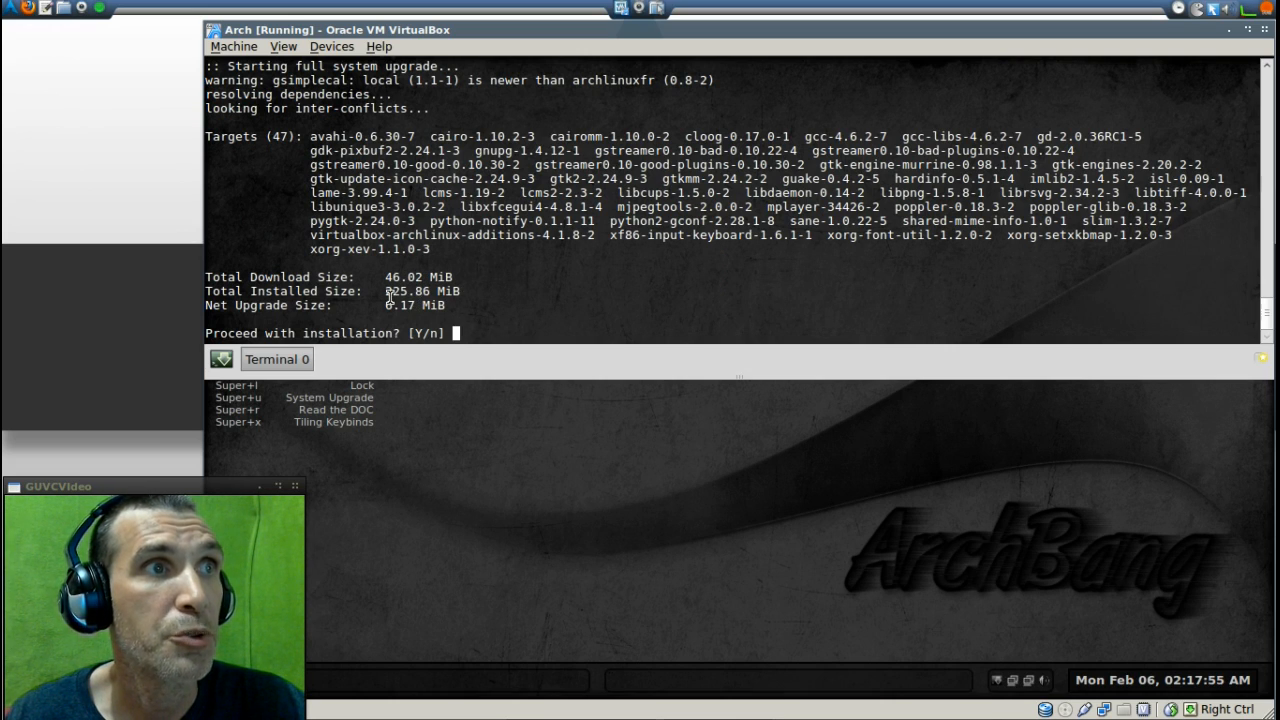
mouse_move(467, 302)
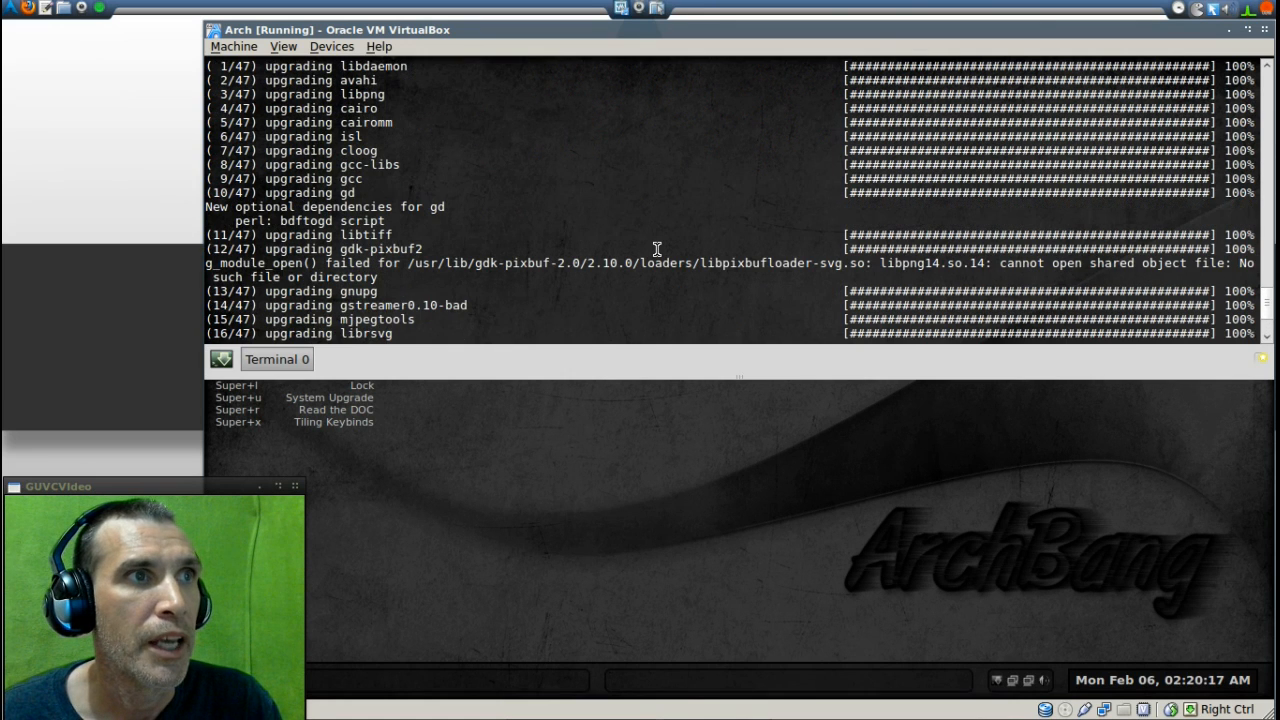
mouse_move(218, 270)
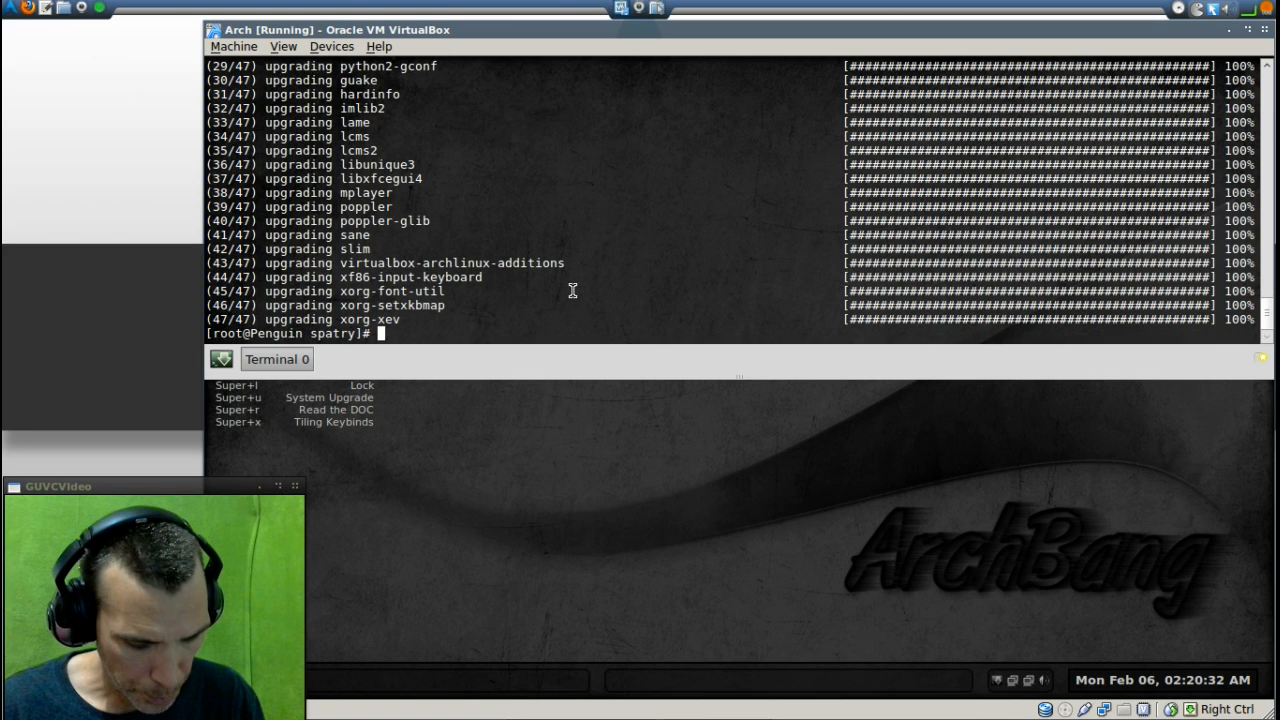
text(sudo re)
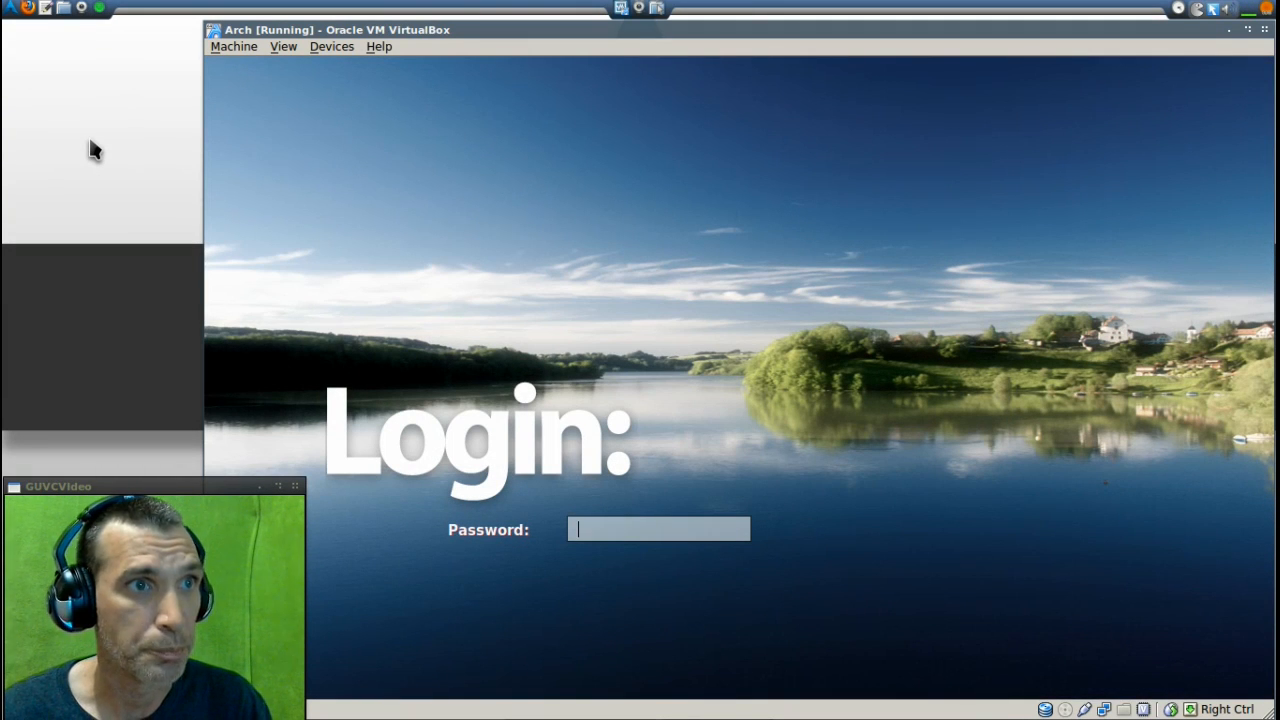
Step: Enter the password at the graphical login, then switch to the tty4 text console
text(******)
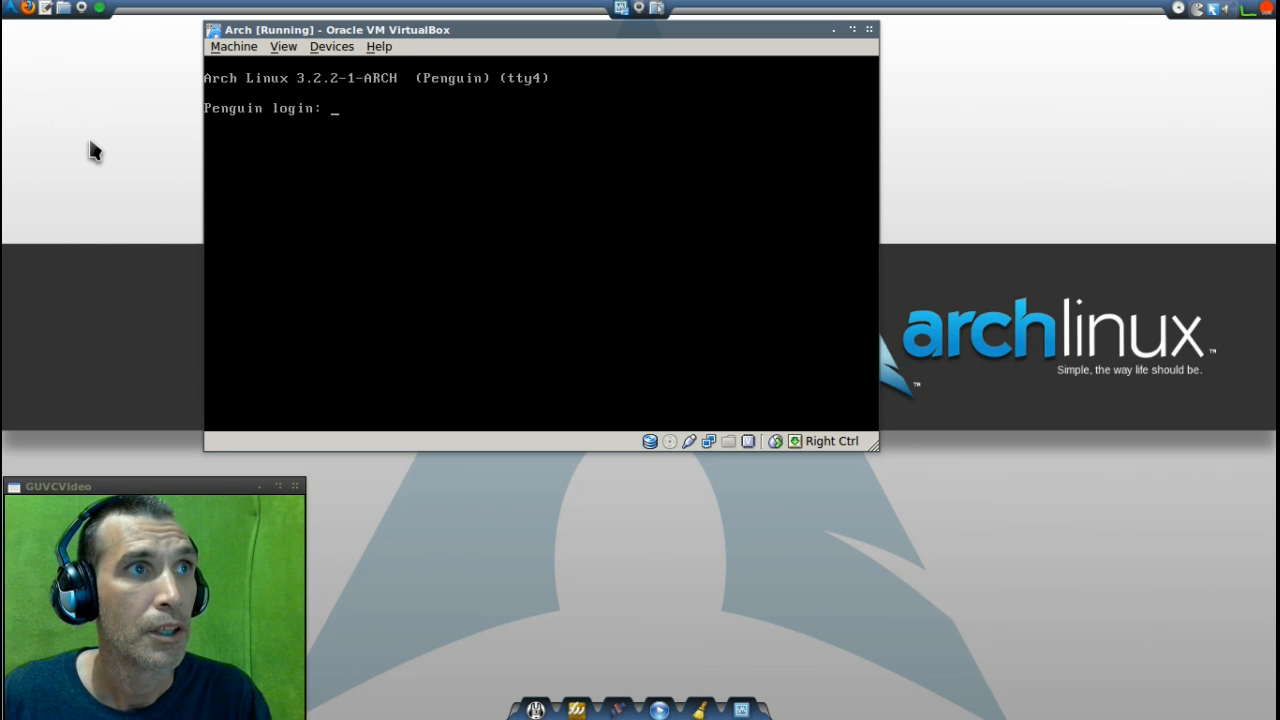
Step: Log in on tty4, become root via 'sudo su', and confirm reinstalling cairo 1.10.2-3
text(spatry)
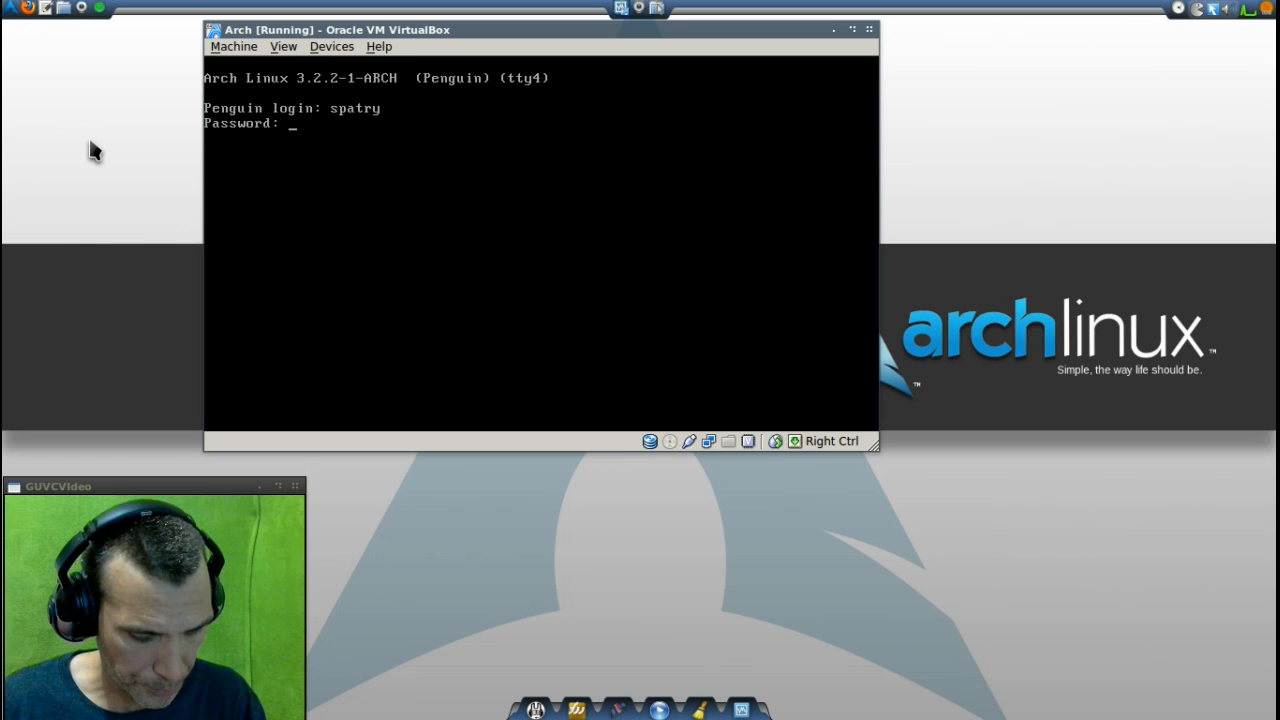
key(Return)
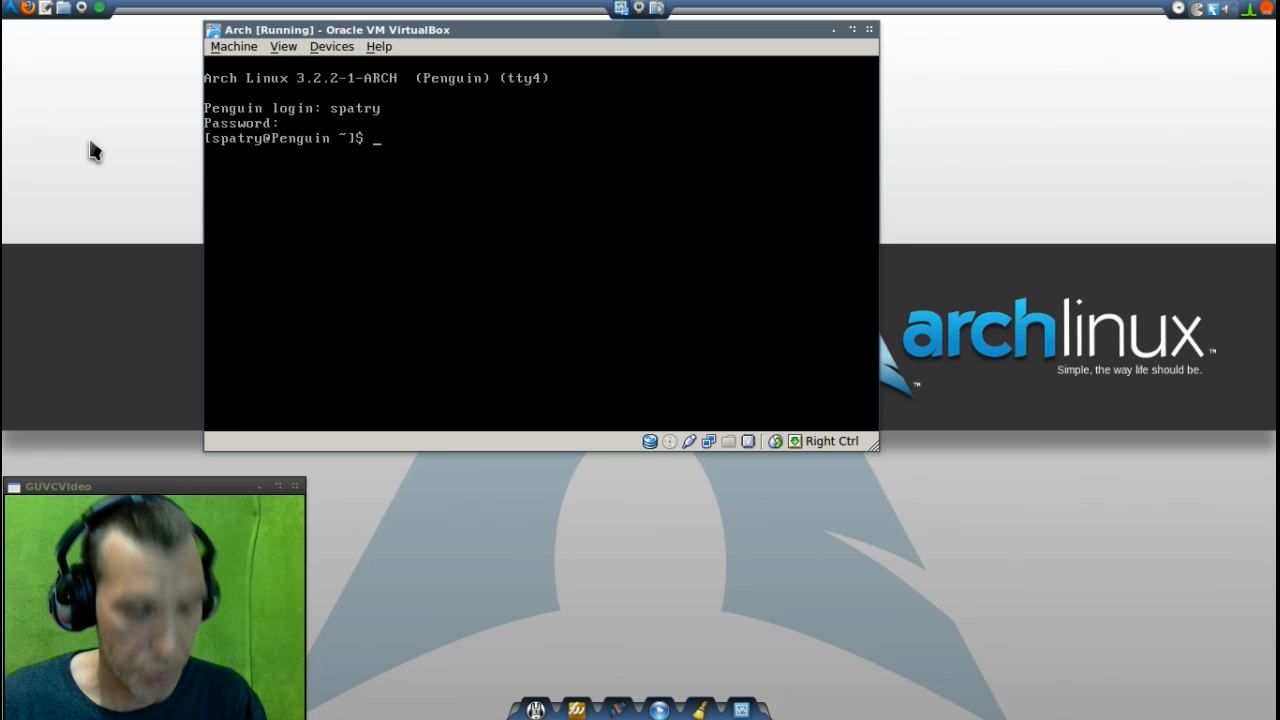
text(sudo)
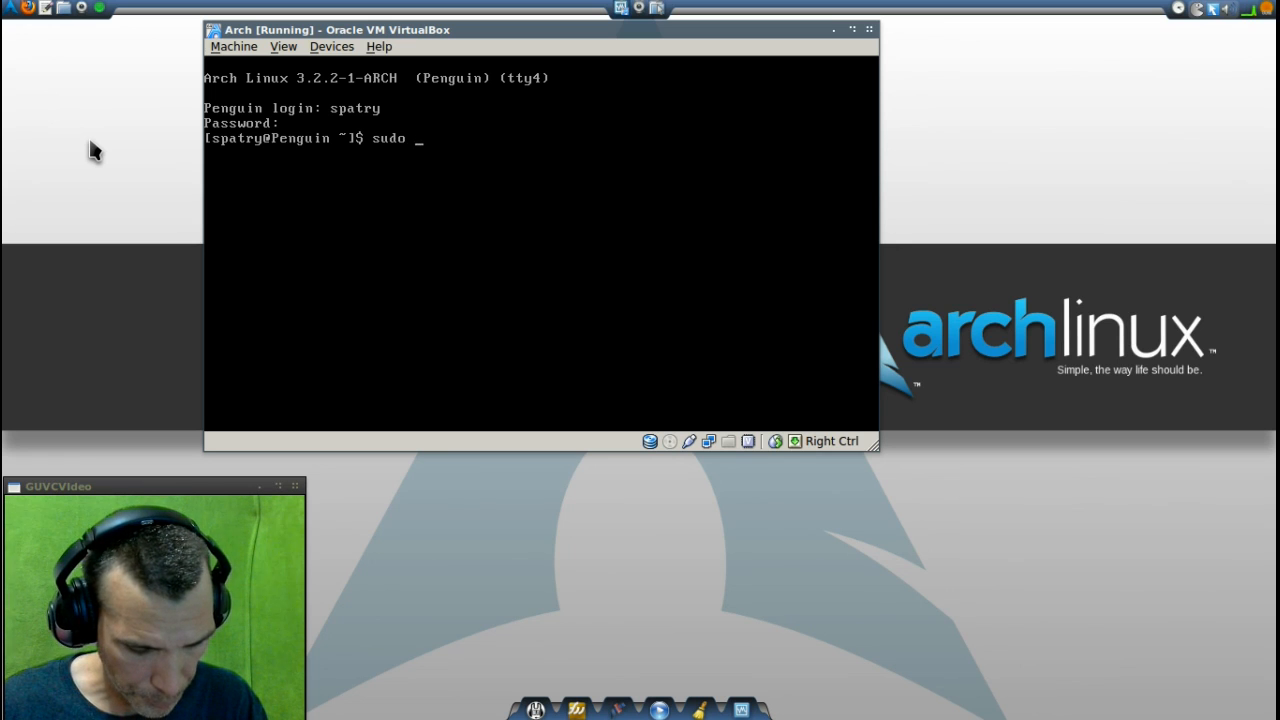
text(su)
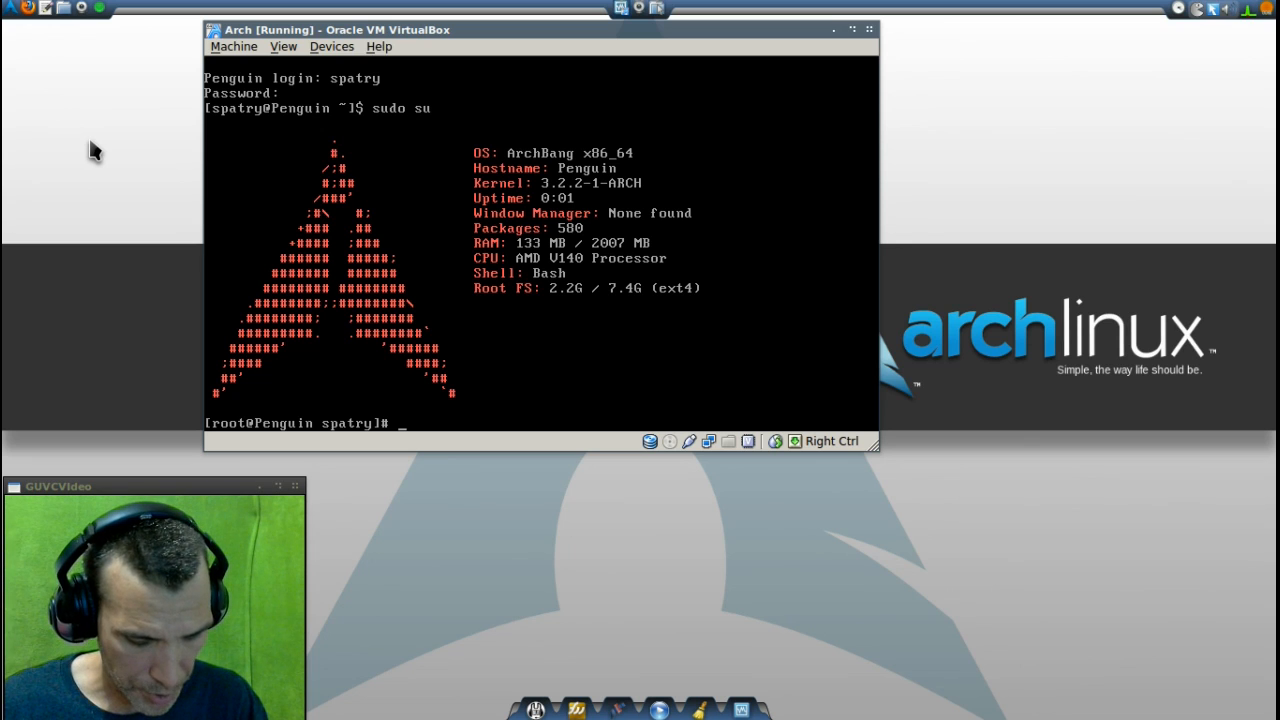
text(pacman -S ca)
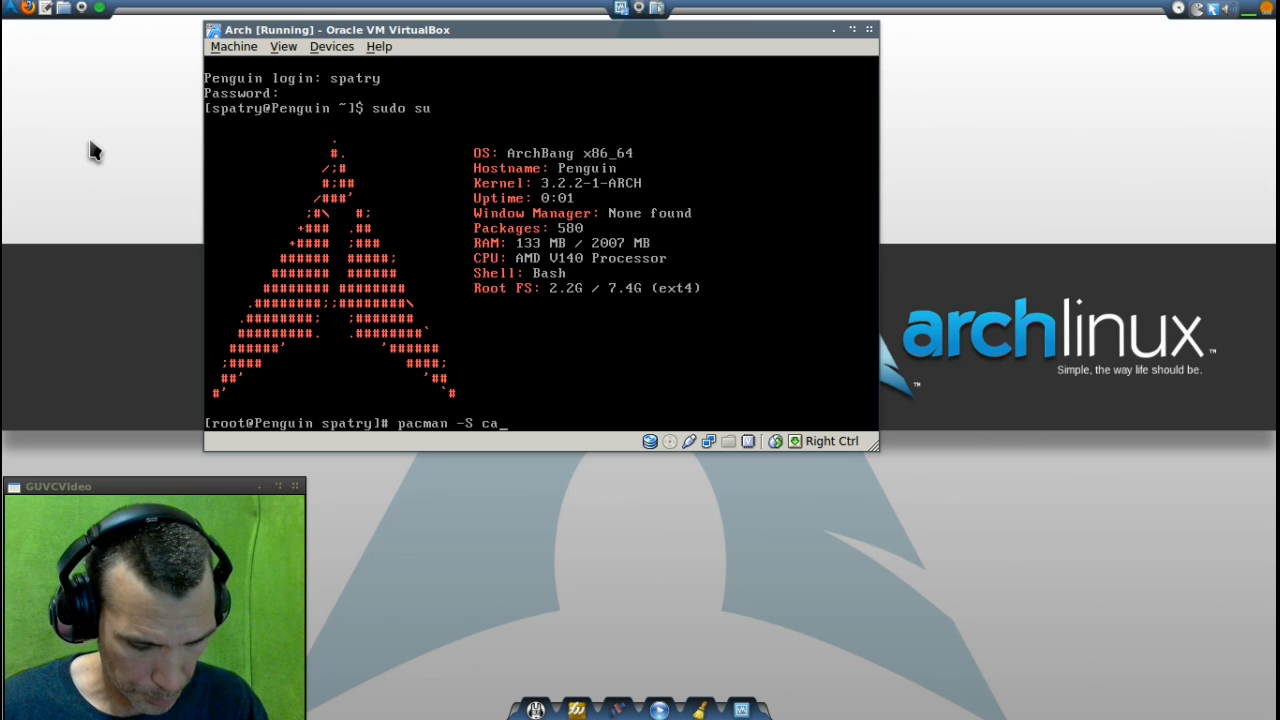
text(iro)
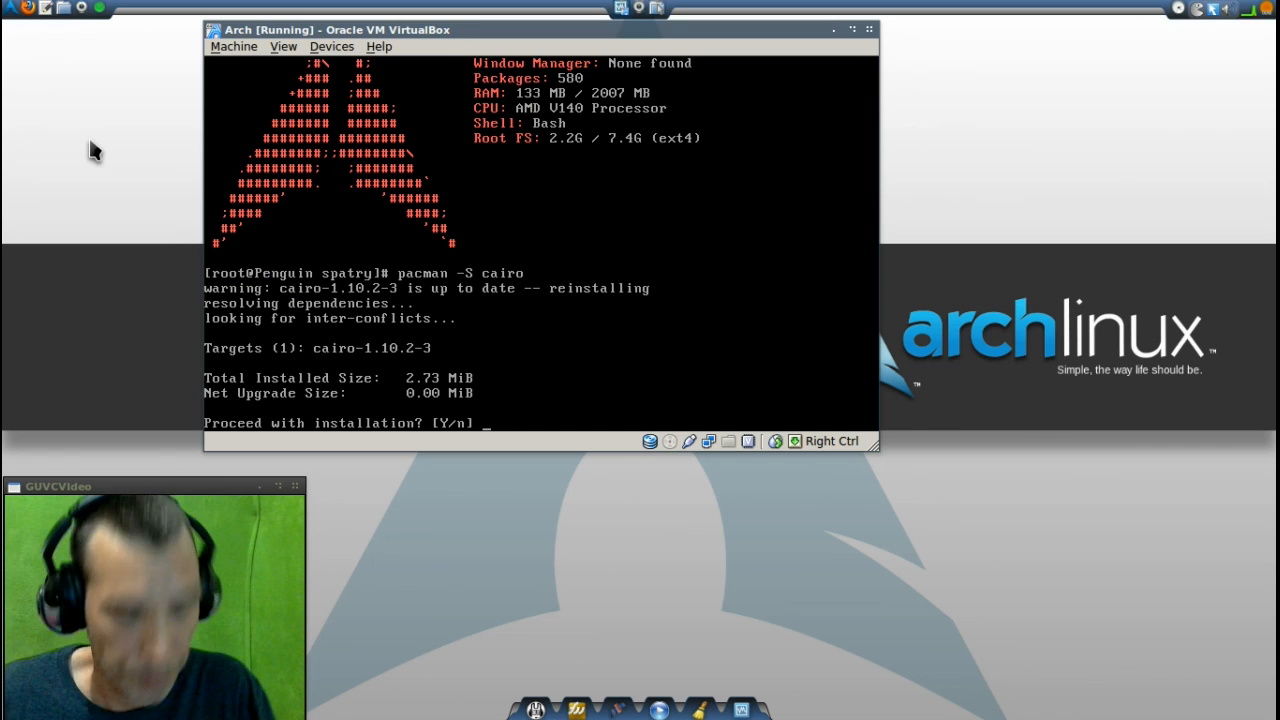
text(y)
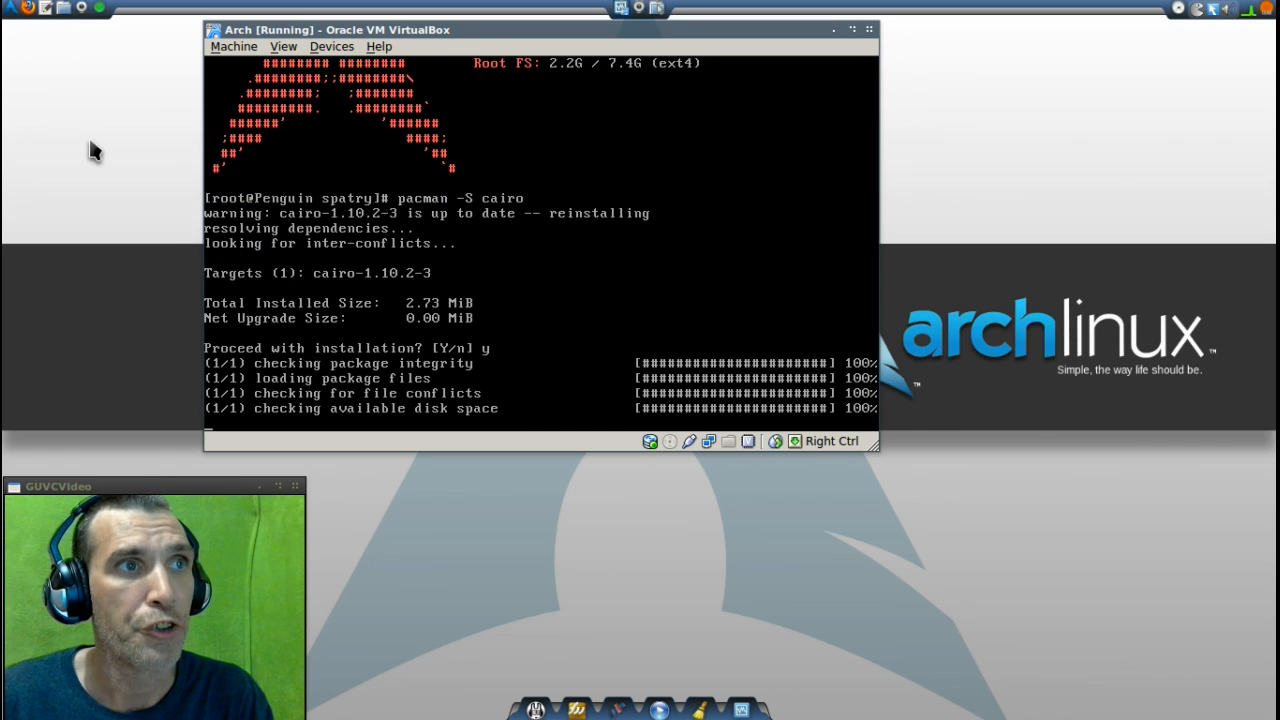